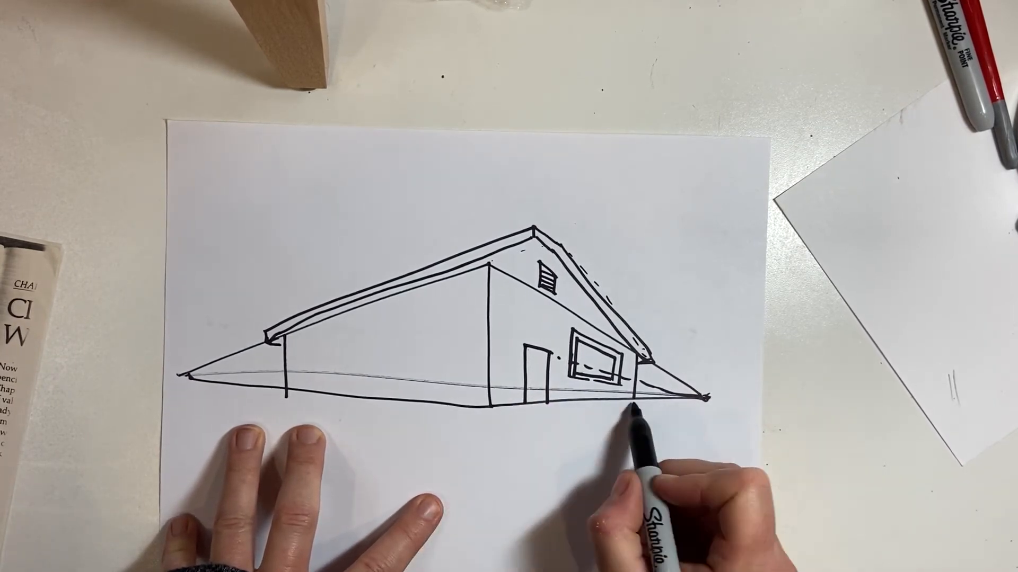
- Draw a ground line toward the right vanishing point and a tall tree behind the right gable
drag(695, 396, 526, 428)
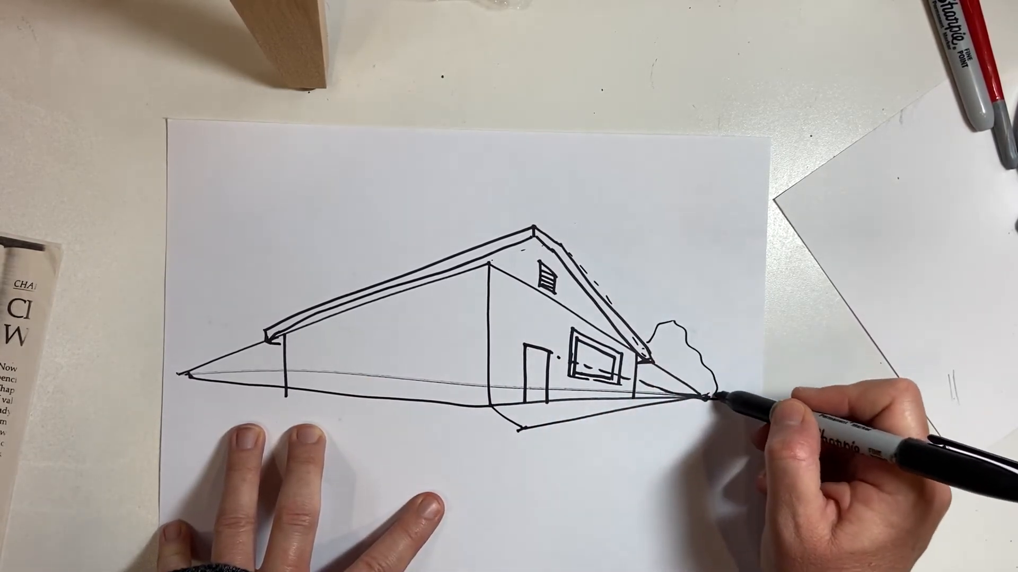
drag(713, 389, 727, 306)
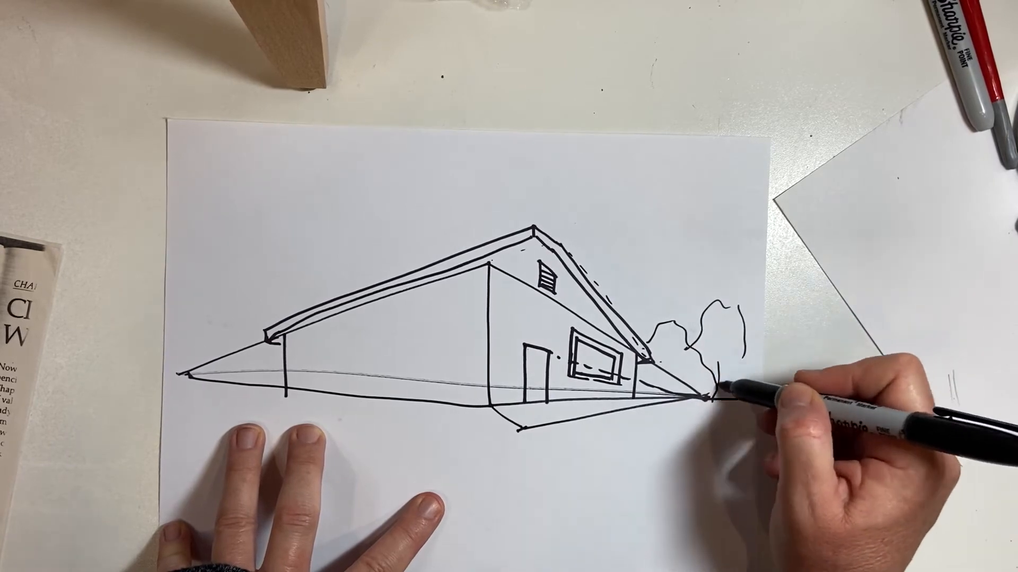